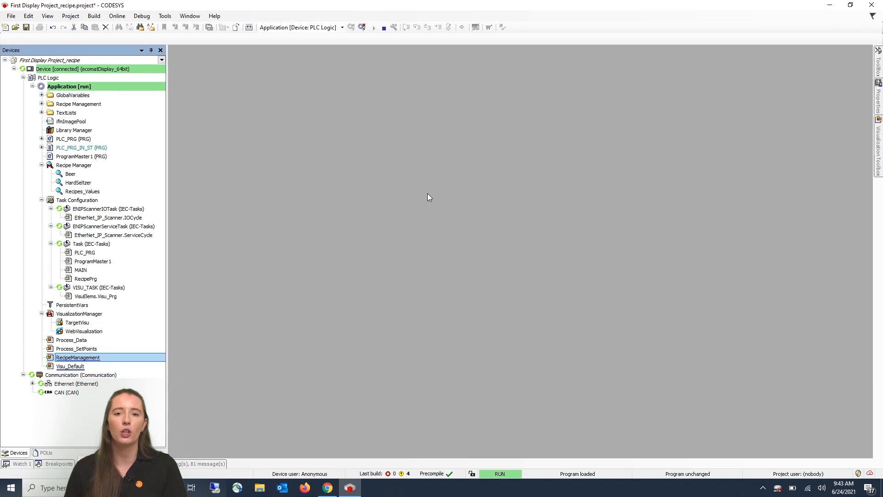
mouse_move(147, 133)
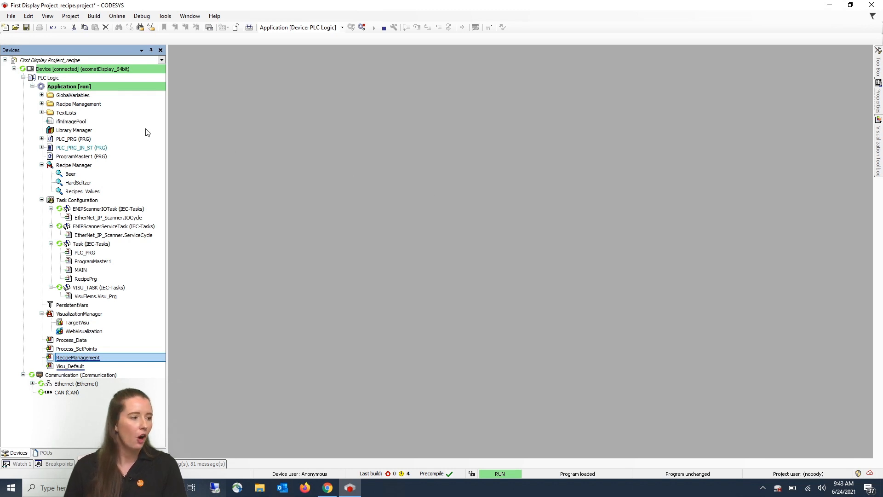
mouse_move(62, 111)
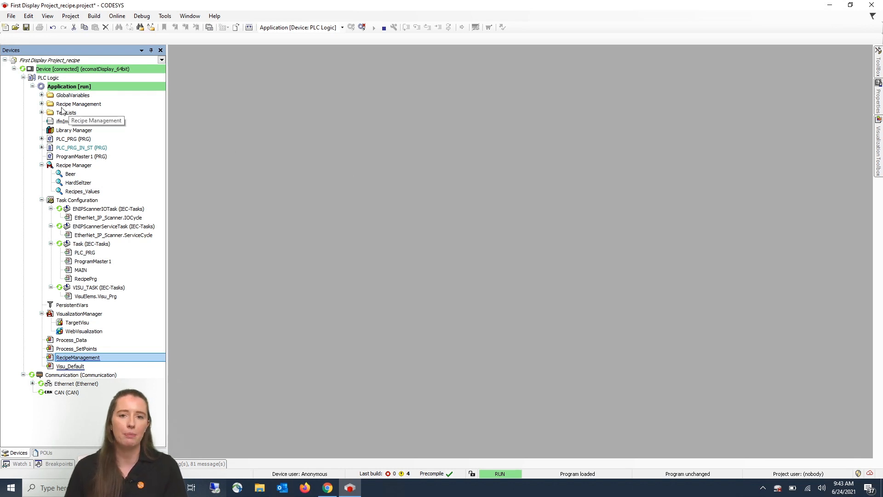
- Open RecipePrg from Recipe Management > Programs in online mode with live variable values
left_click(40, 103)
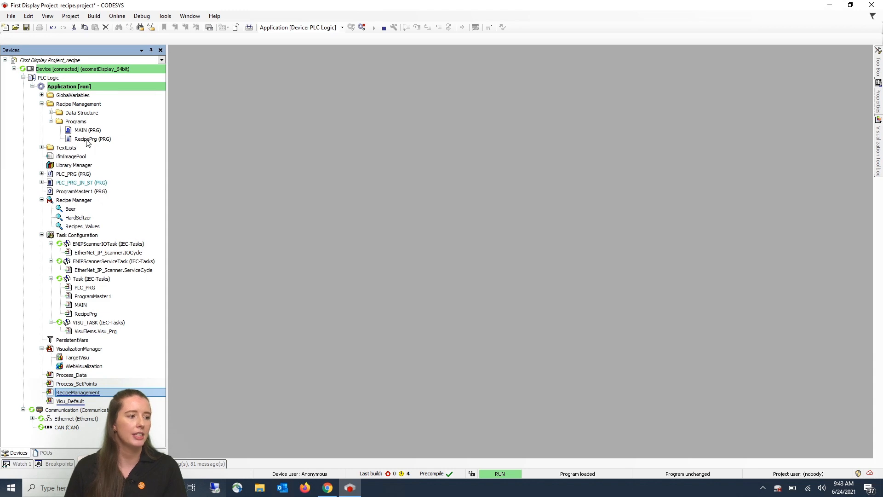
left_click(90, 139)
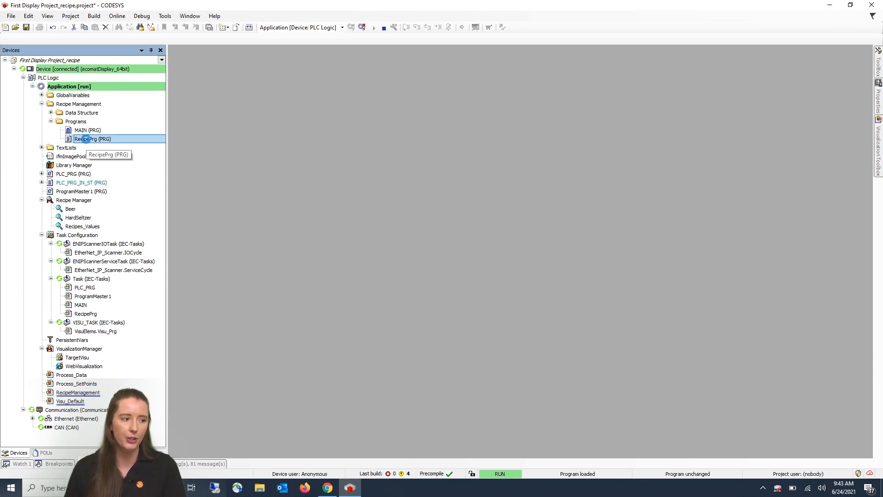
double_click(90, 138)
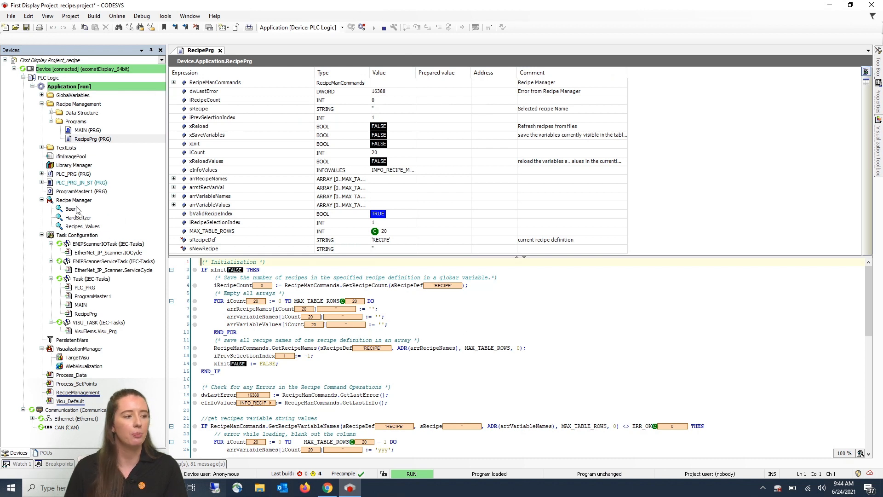
mouse_move(70, 208)
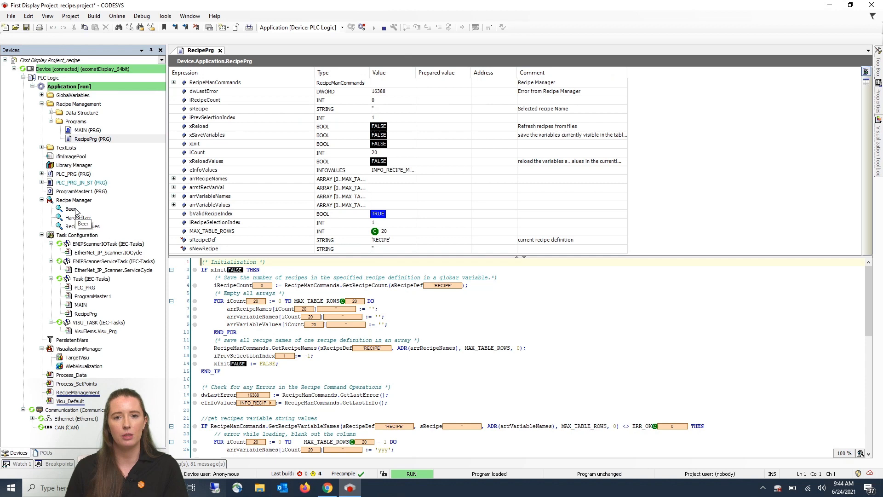
- Open the Beer recipe definition listing Brown, Lager, PaleAle, Ale and IPA values
double_click(70, 208)
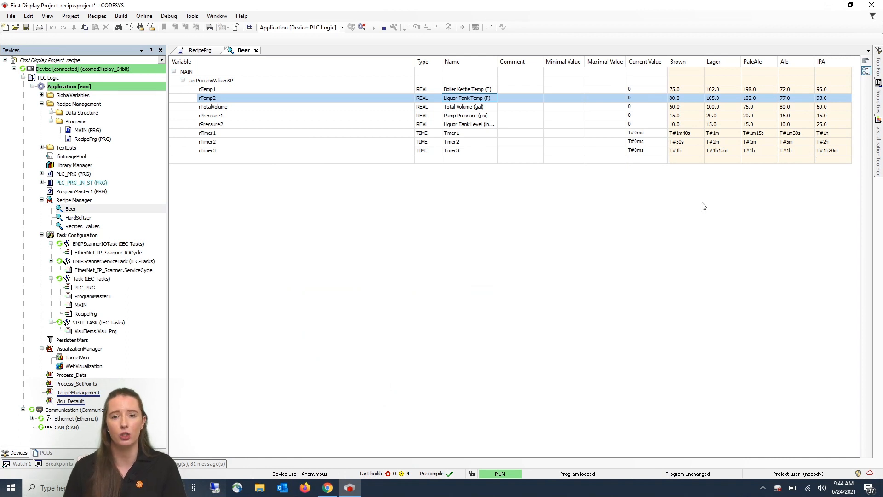
mouse_move(685, 214)
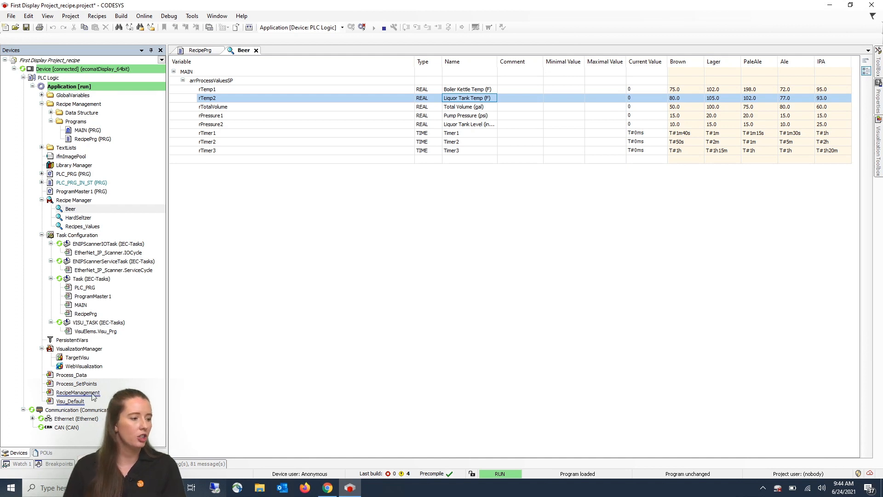
- Open the RecipeManagement visualization showing definition RECIPE and error 0x4004
double_click(77, 392)
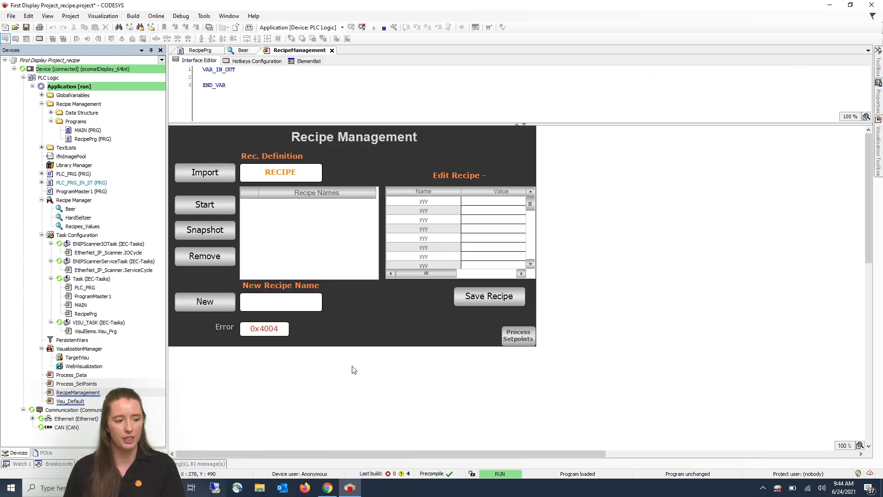
mouse_move(366, 370)
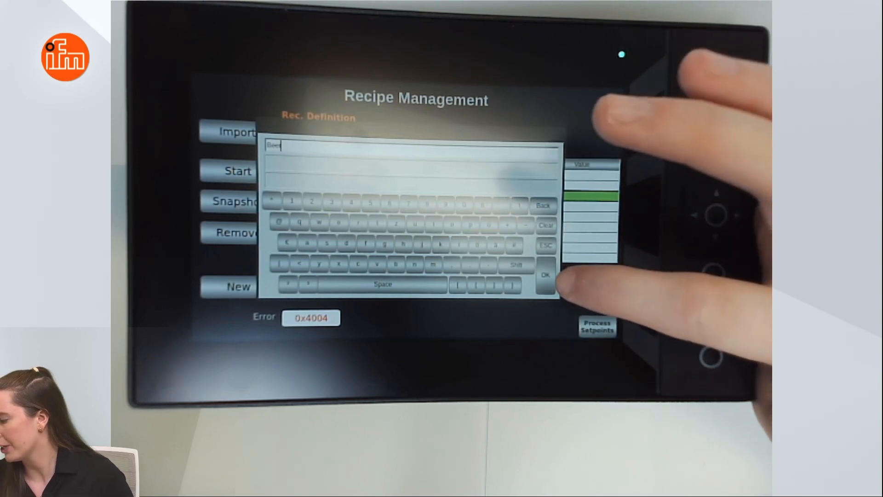
- Confirm Beer as the recipe definition so PaleAle, Ale, Brown, Lager and IPA are listed
left_click(544, 275)
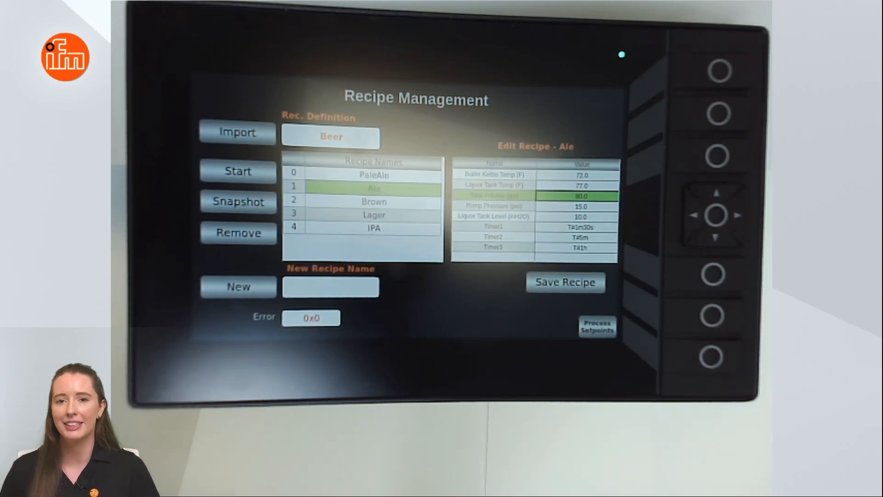
- View the PaleAle recipe, then load Lager showing setpoints 102.0, 105.0 and 100.0
left_click(368, 173)
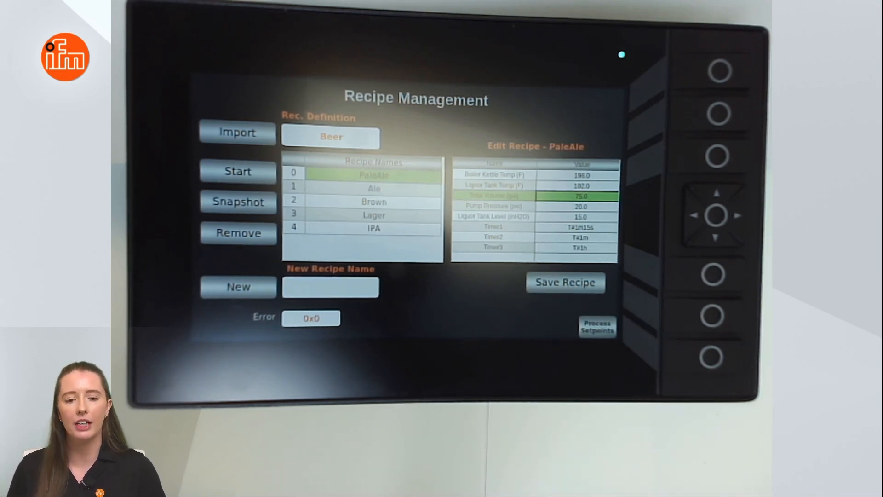
left_click(373, 215)
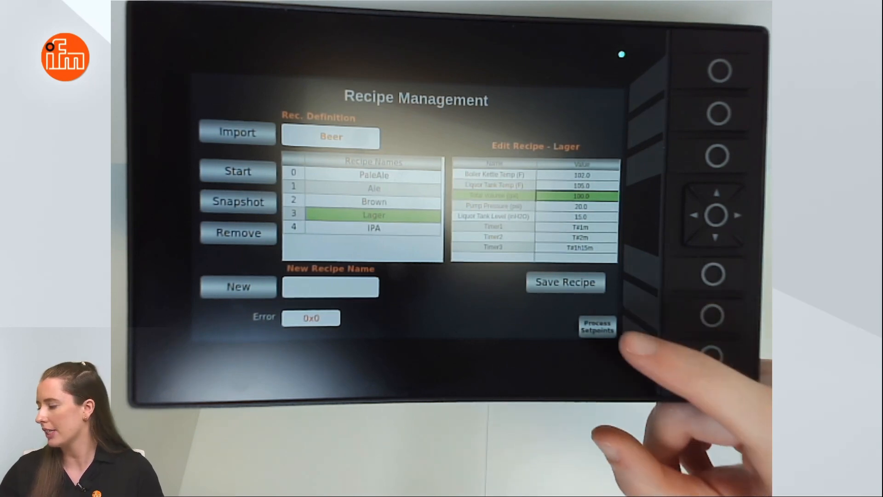
- Show Lager's process setpoints (100 gal, 20 psi) in the overview, then return to recipe management
left_click(596, 327)
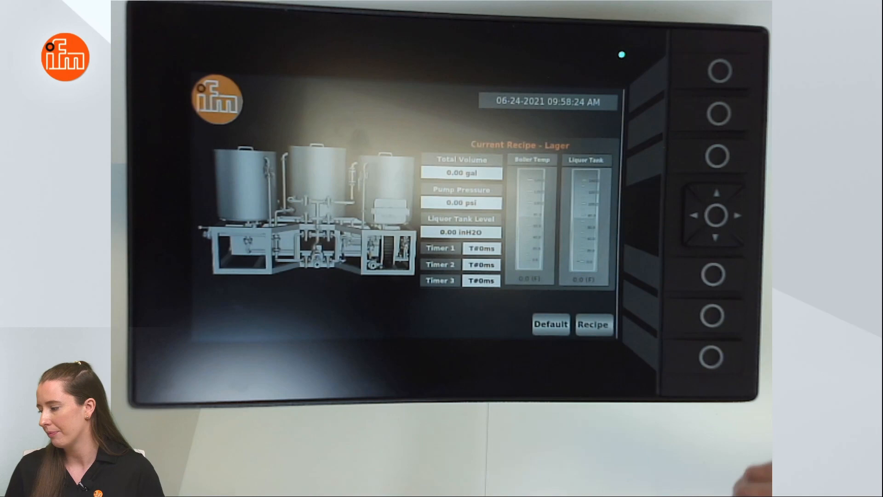
left_click(595, 324)
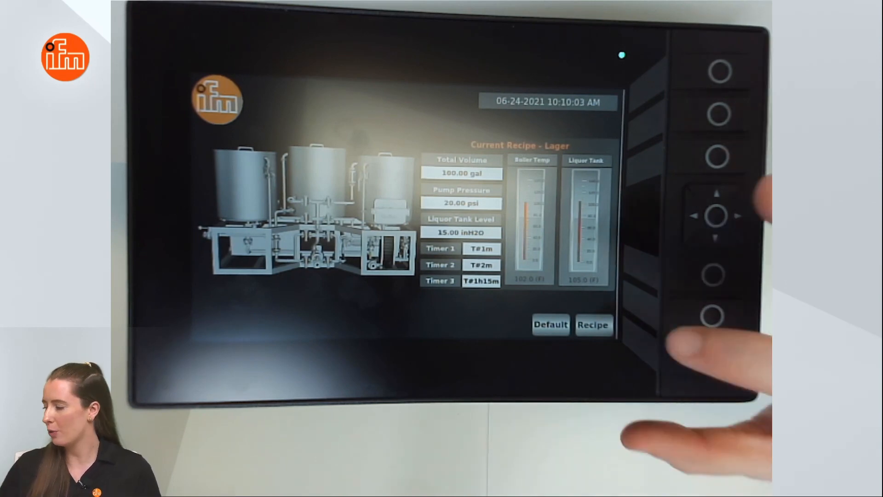
left_click(594, 324)
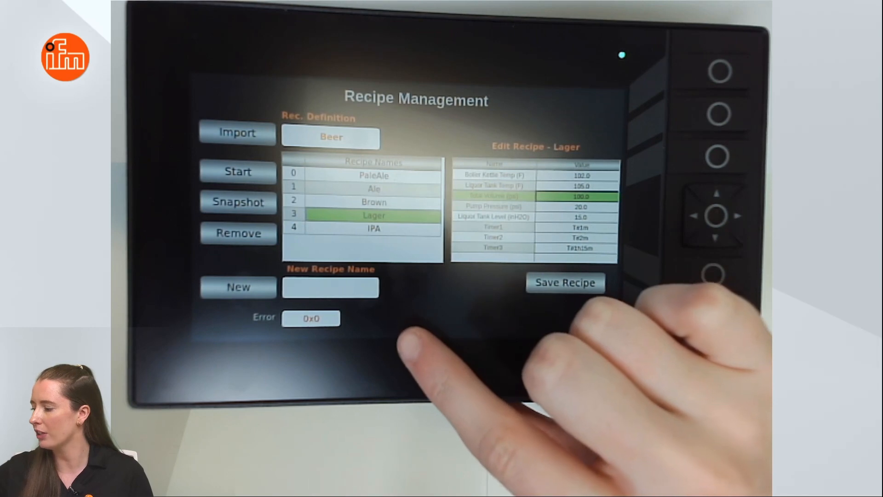
- Create a new recipe named NEW LAGER at position 2 carrying Lager's values
left_click(330, 288)
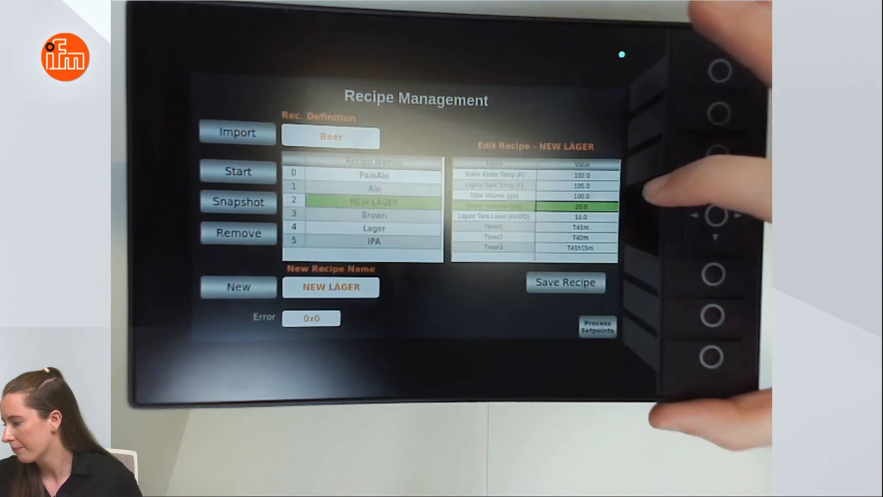
- Change NEW LAGER's total volume from 100.0 via the numeric keypad and save the recipe
left_click(582, 196)
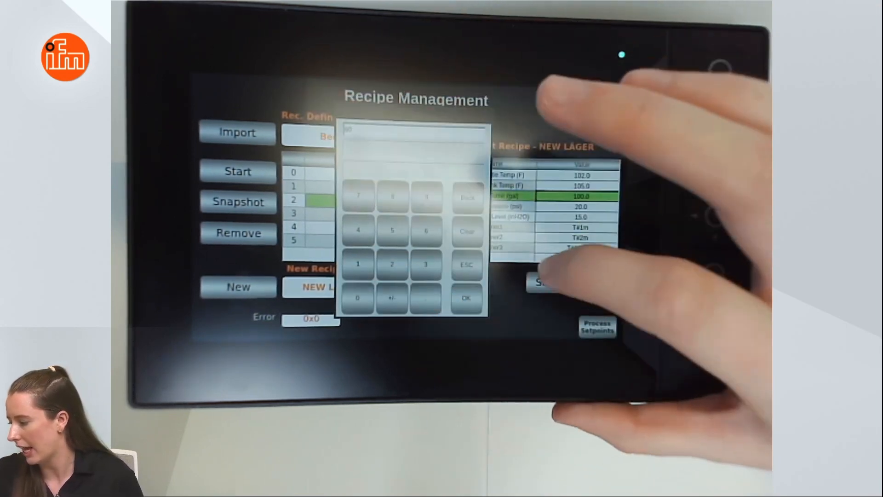
left_click(462, 295)
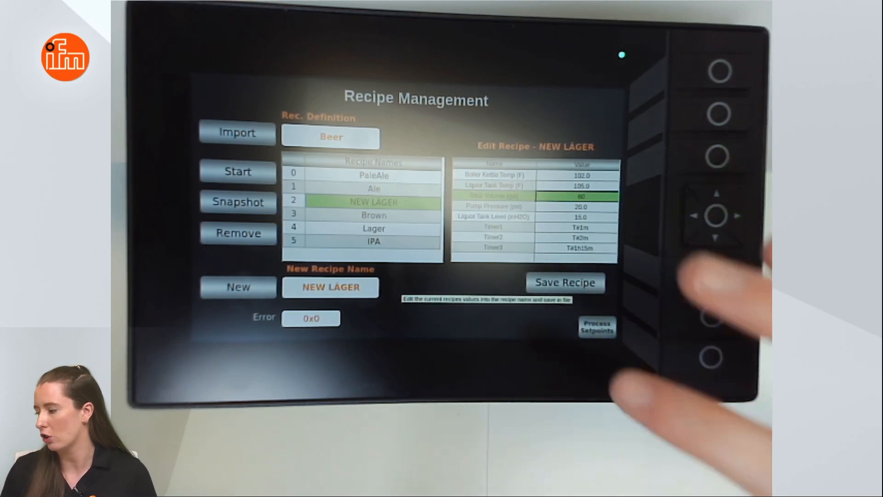
left_click(373, 229)
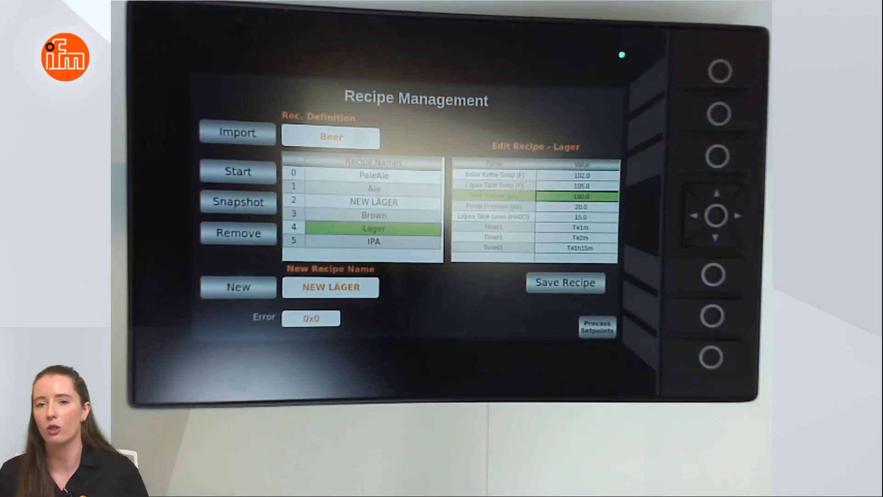